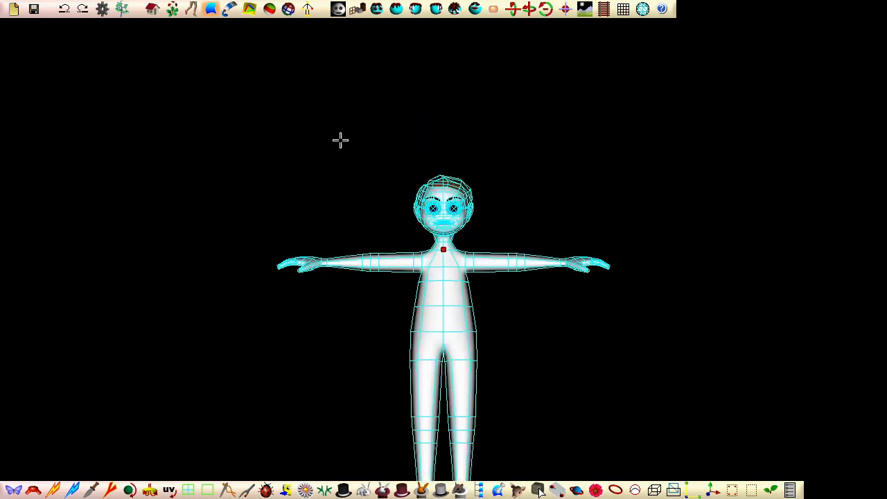
# Step: Knife-cut across the neck and confirm, removing the character's head
pyautogui.scroll(-3)
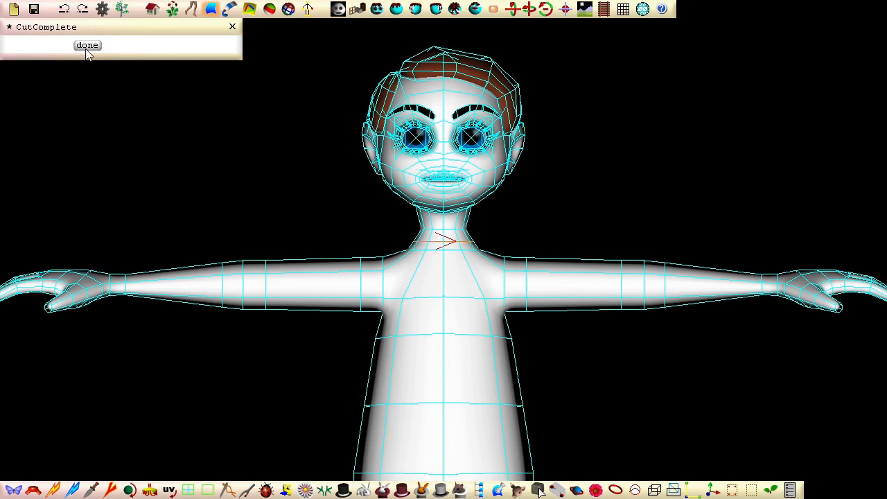
pyautogui.click(88, 44)
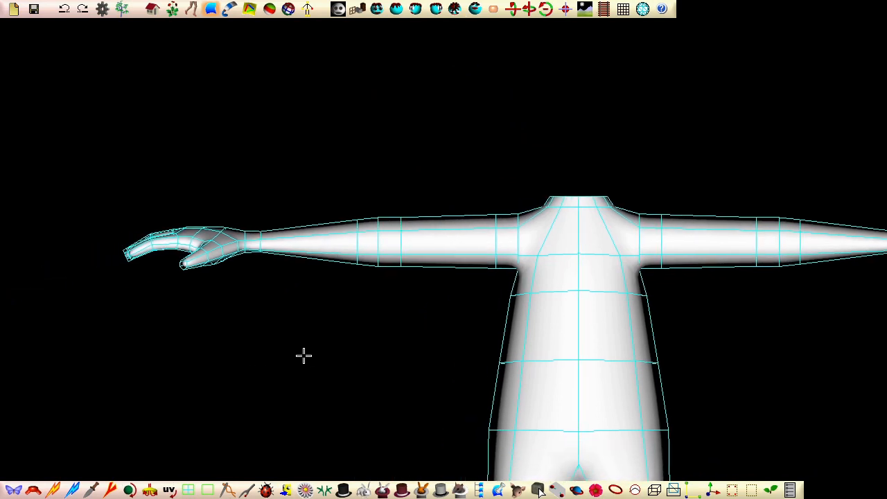
pyautogui.moveTo(97, 487)
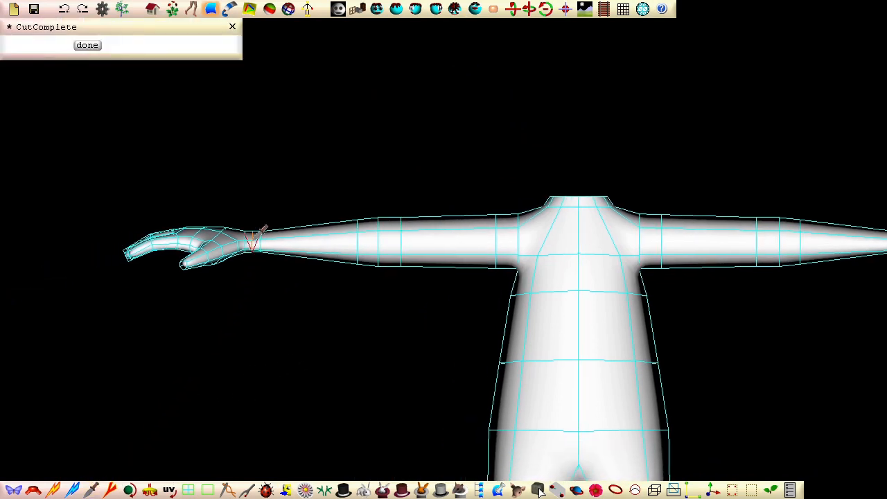
# Step: Confirm the knife cuts at the wrists and at the ankles, removing hands and feet
pyautogui.click(88, 44)
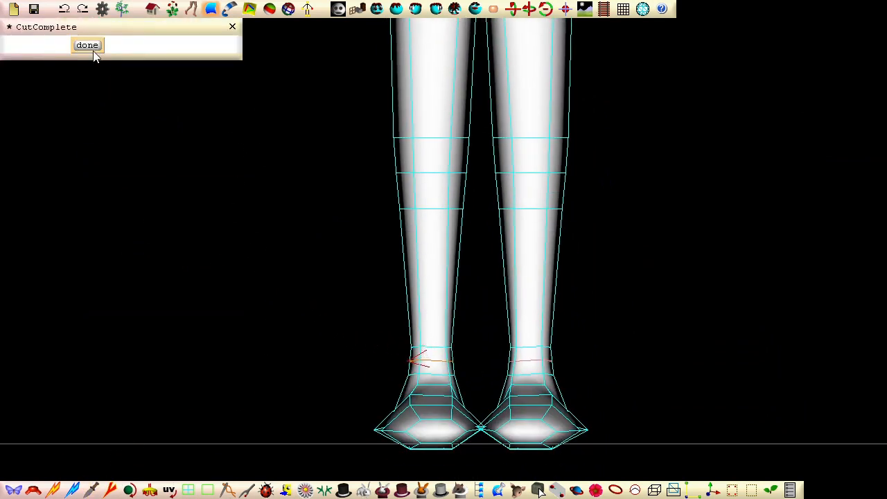
pyautogui.click(87, 45)
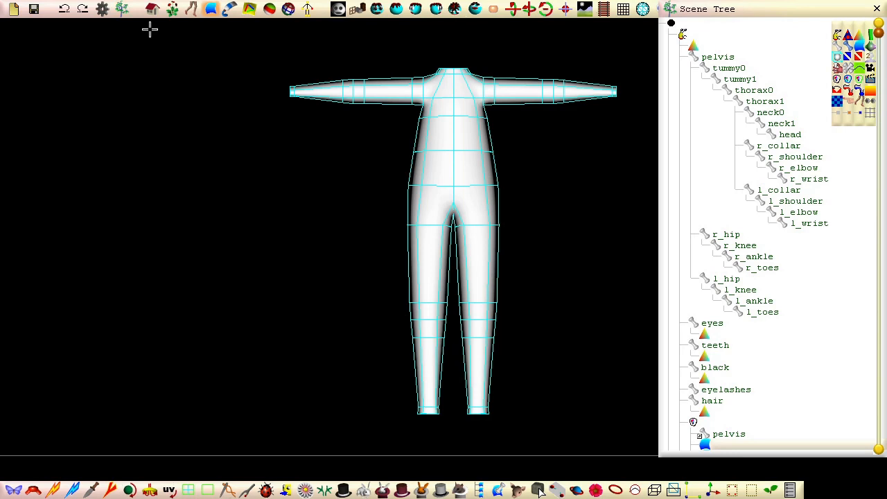
# Step: Open the root body part's settings to rename it trousers
pyautogui.click(718, 57)
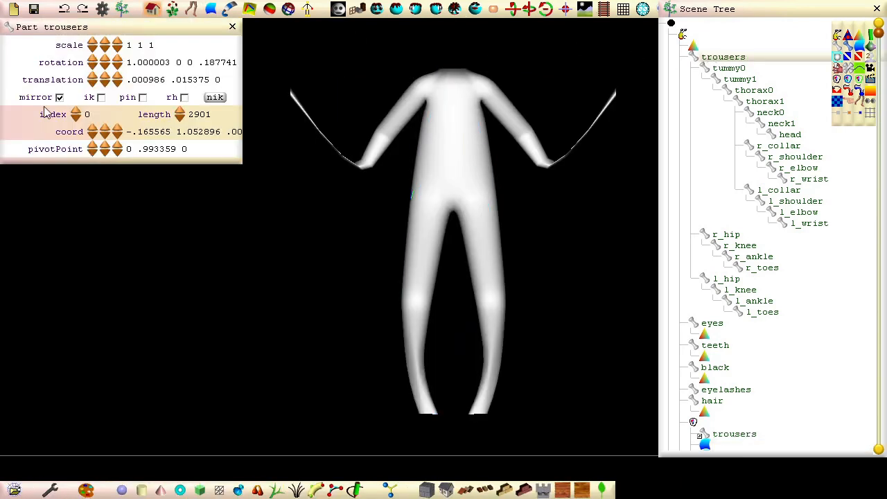
pyautogui.click(32, 9)
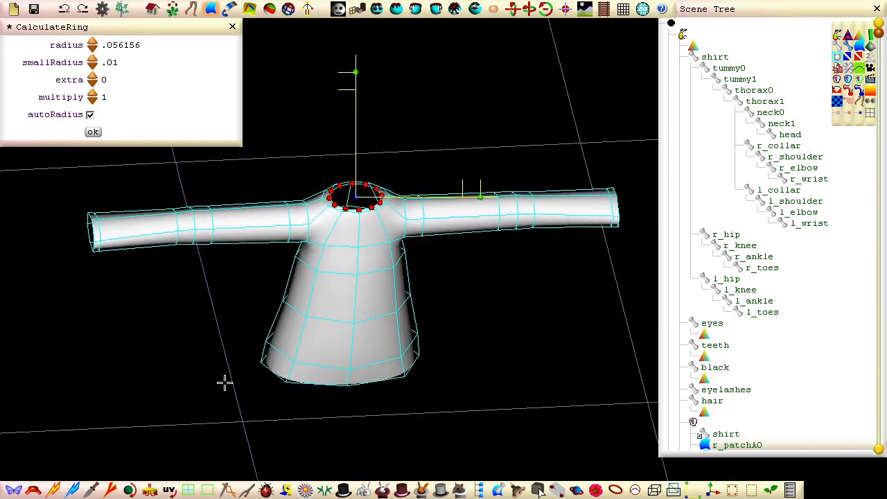
# Step: Save the garment under a new file name, shirt.smls
pyautogui.click(13, 9)
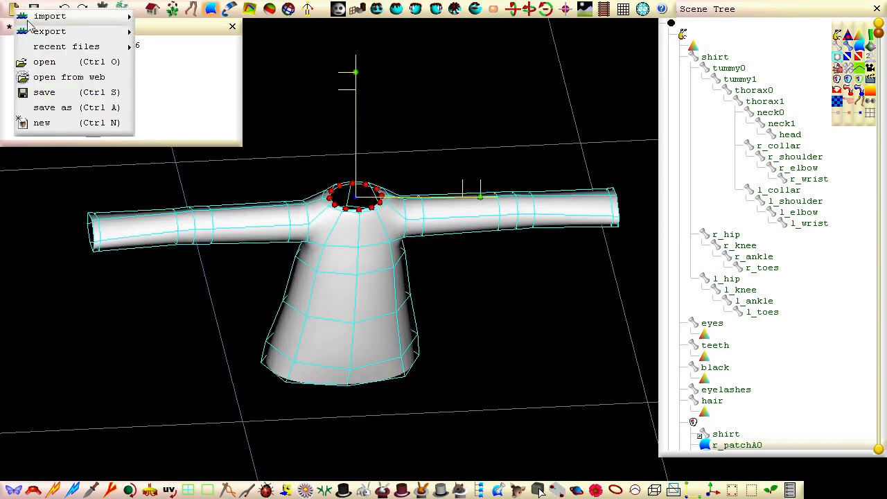
pyautogui.click(52, 108)
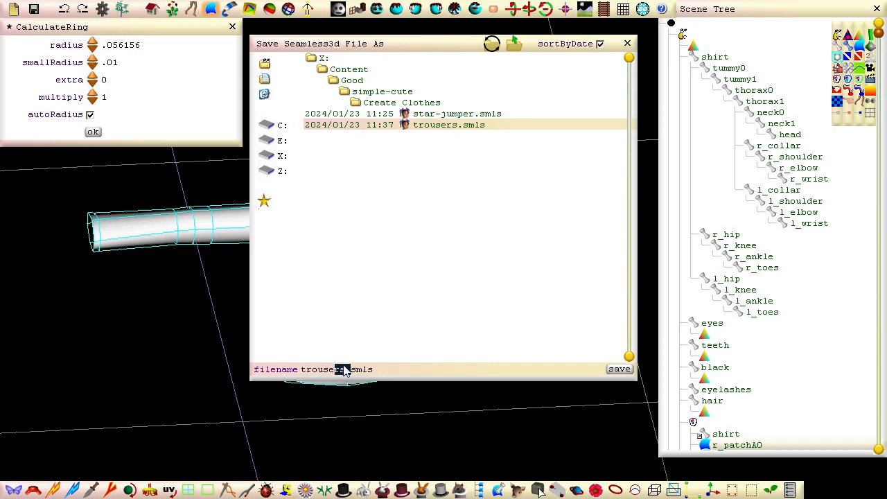
pyautogui.click(618, 368)
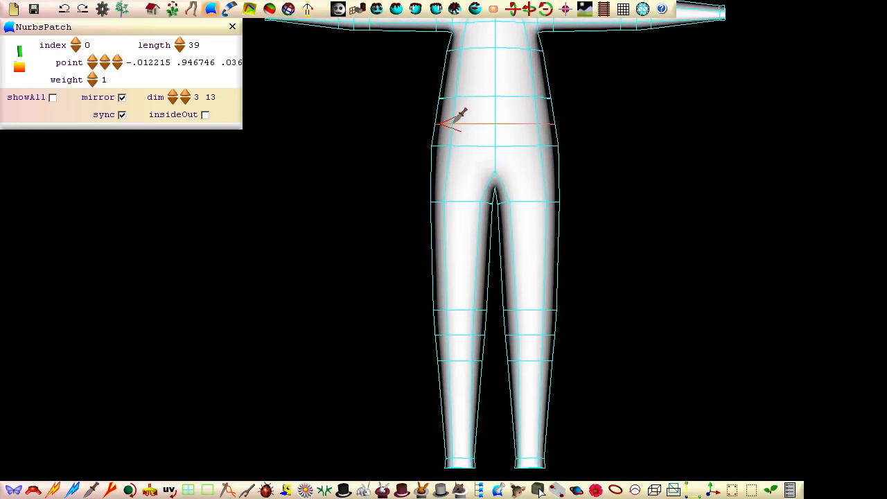
# Step: Confirm the waist cut and apply the edge ring settings to the trouser cuff
pyautogui.click(232, 26)
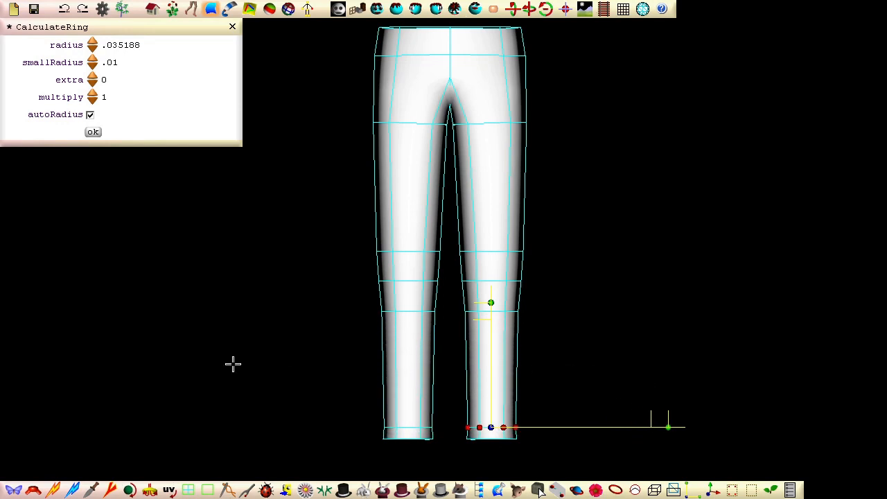
pyautogui.click(12, 8)
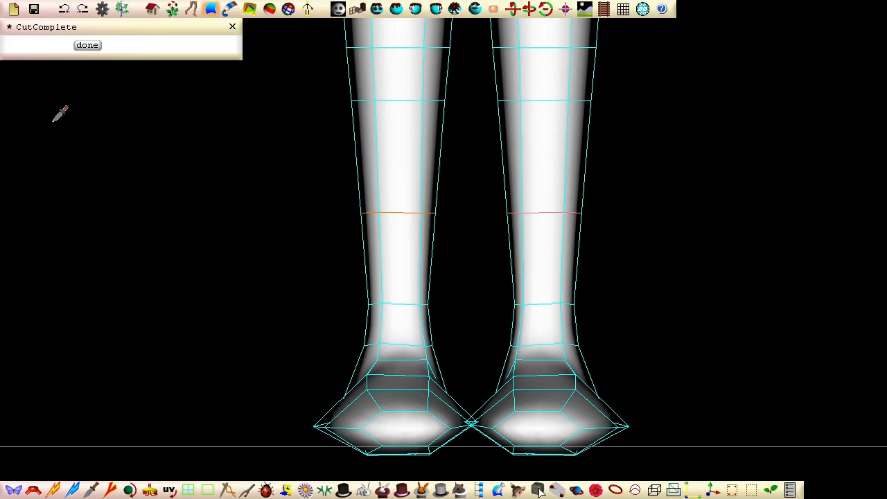
# Step: Confirm the knife cut across both legs just above the ankles
pyautogui.click(87, 44)
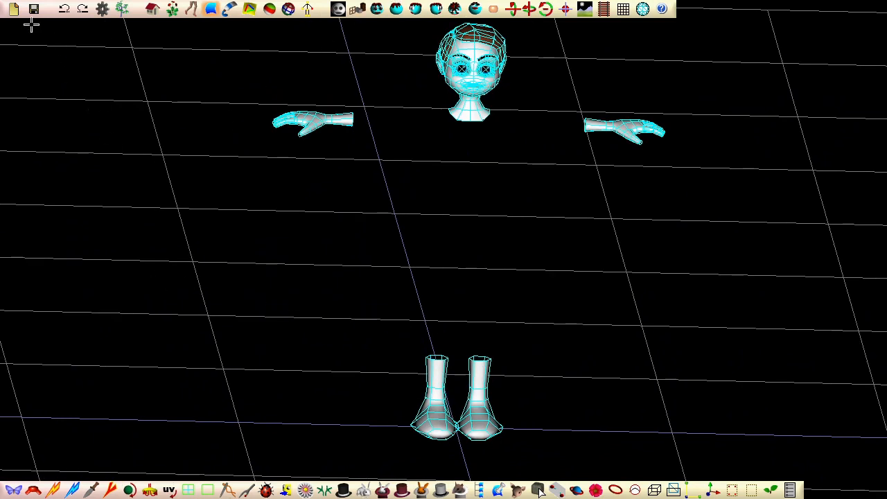
# Step: Import trousers.smls as patches onto the head, hands and boots
pyautogui.click(13, 8)
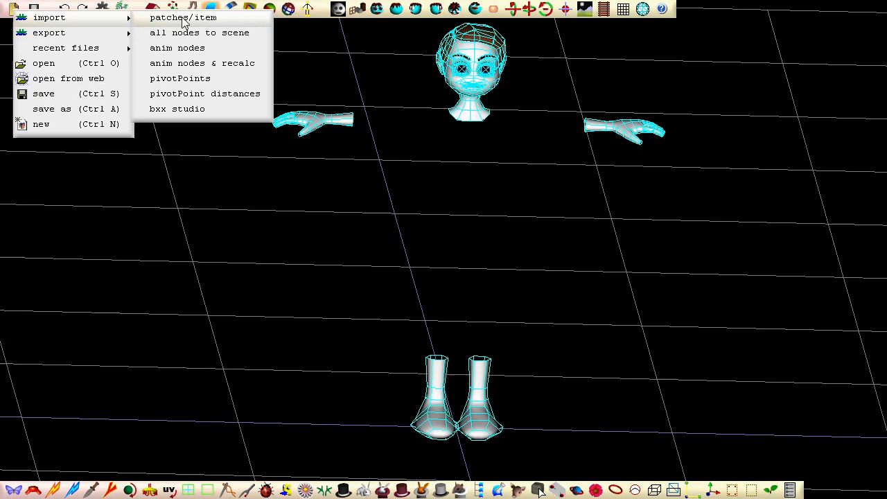
pyautogui.click(183, 17)
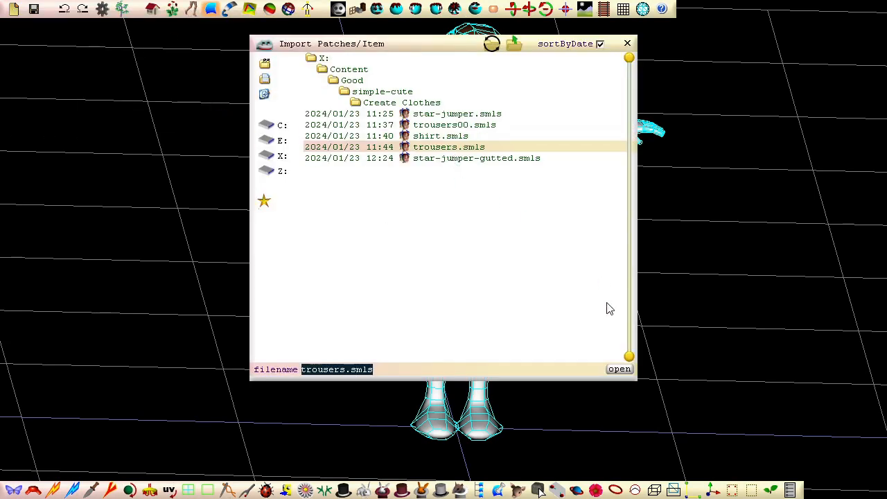
pyautogui.click(618, 369)
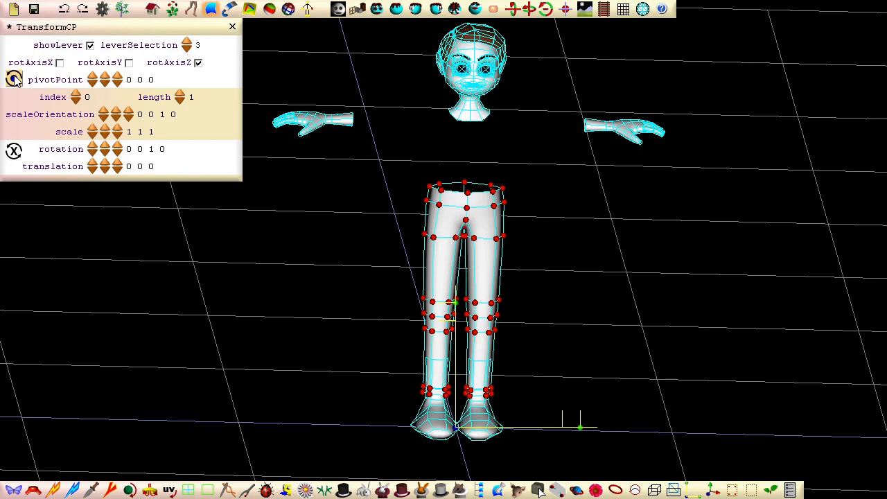
# Step: Bring up the import file list again and pick the shirt file
pyautogui.click(14, 8)
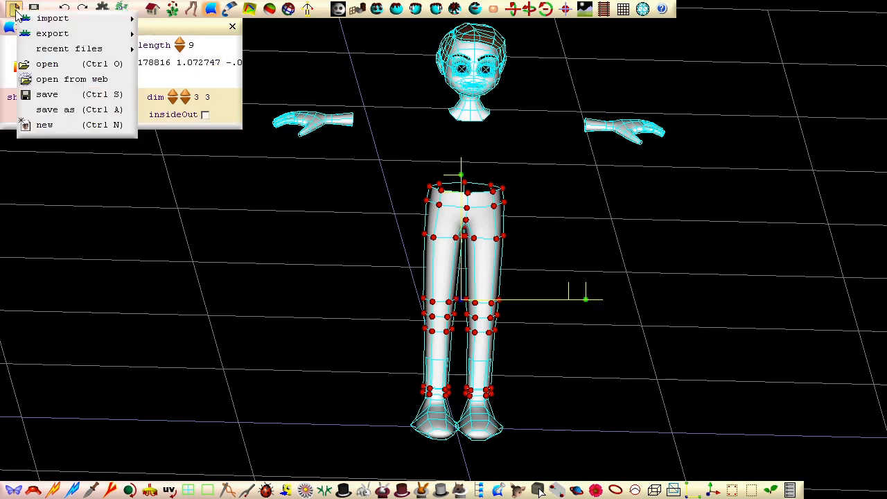
pyautogui.click(53, 18)
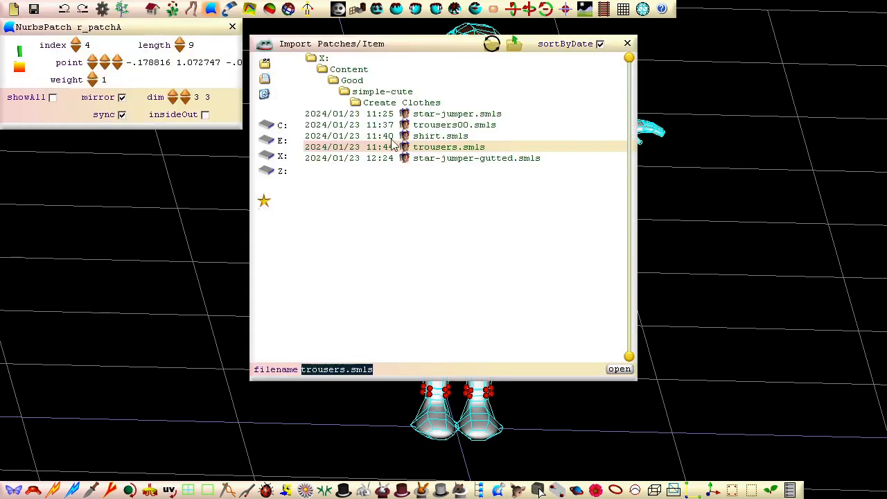
pyautogui.click(617, 368)
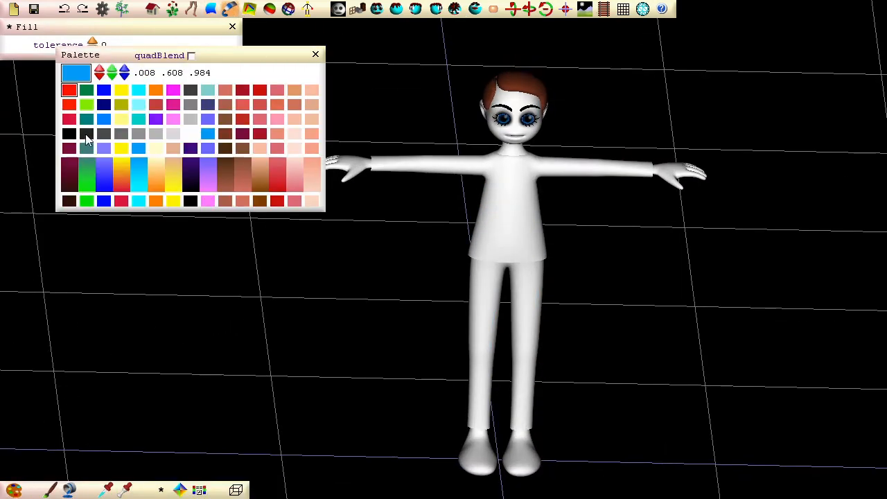
# Step: Paint the shoes dark grey, then choose light blue for the shirt
pyautogui.click(86, 133)
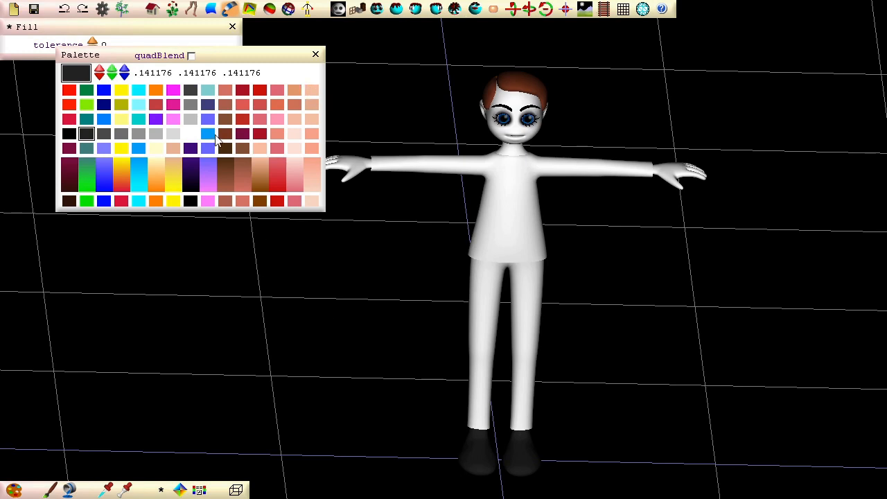
pyautogui.click(208, 133)
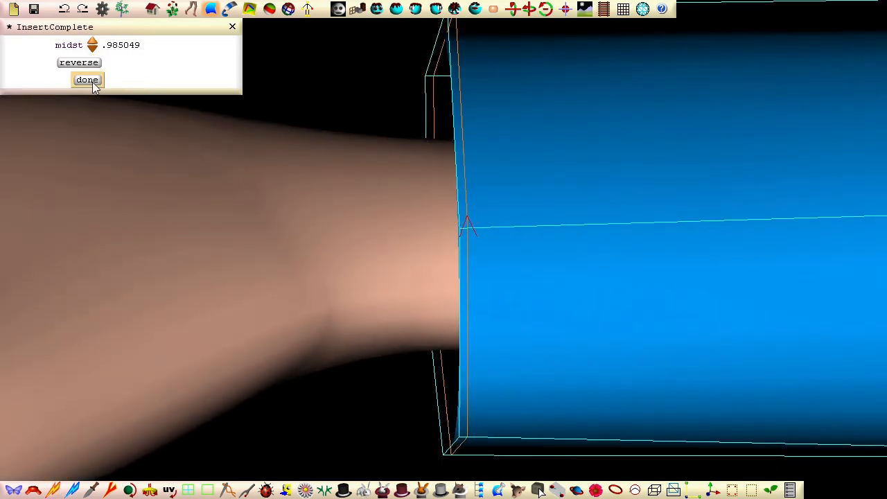
# Step: Confirm the new cuff ring and build up the sleeve's rolled rim
pyautogui.click(87, 79)
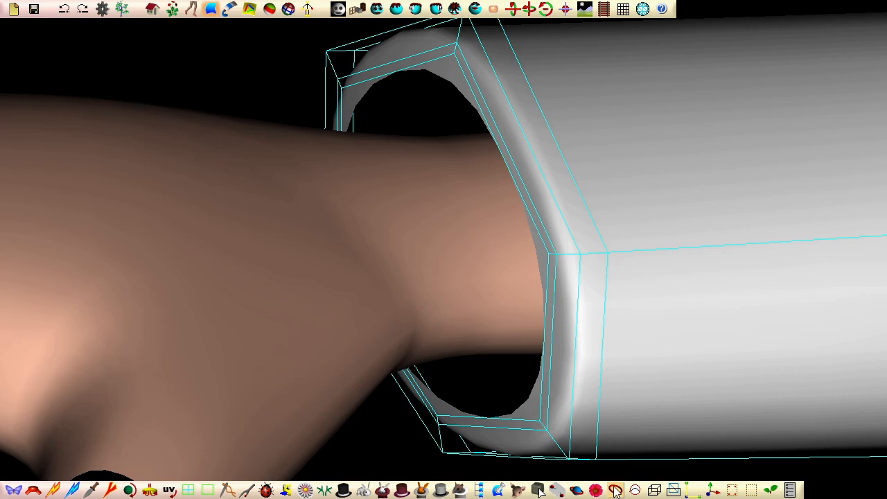
pyautogui.click(360, 8)
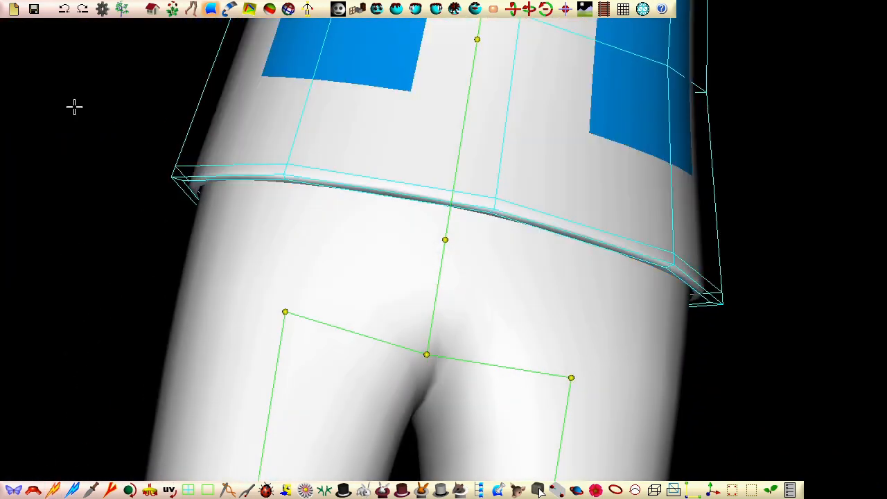
# Step: Apply a ring tool to thicken the shirt's bottom hem edge
pyautogui.click(231, 8)
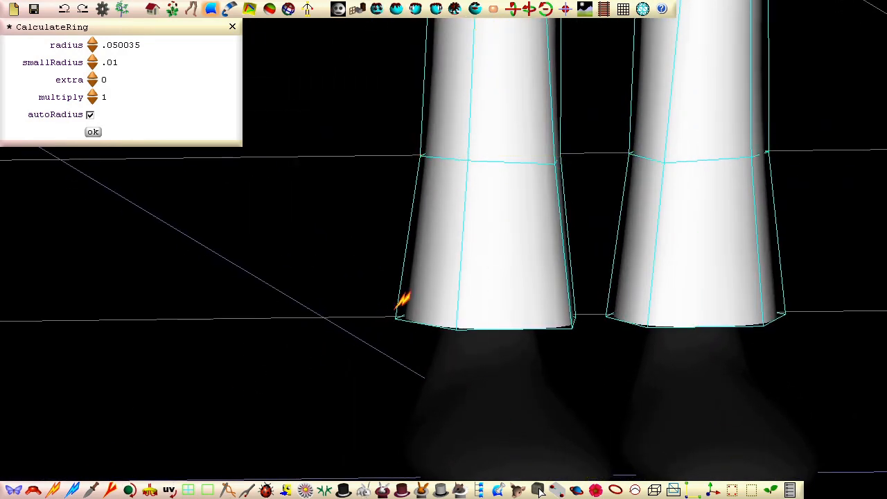
# Step: Insert a thickened ring on each trouser hem to form turned-in cuffs
pyautogui.click(93, 132)
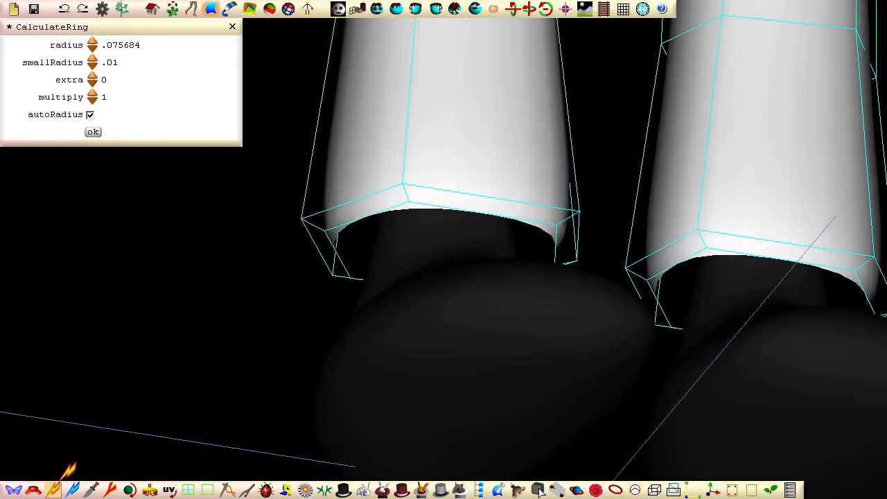
pyautogui.click(93, 131)
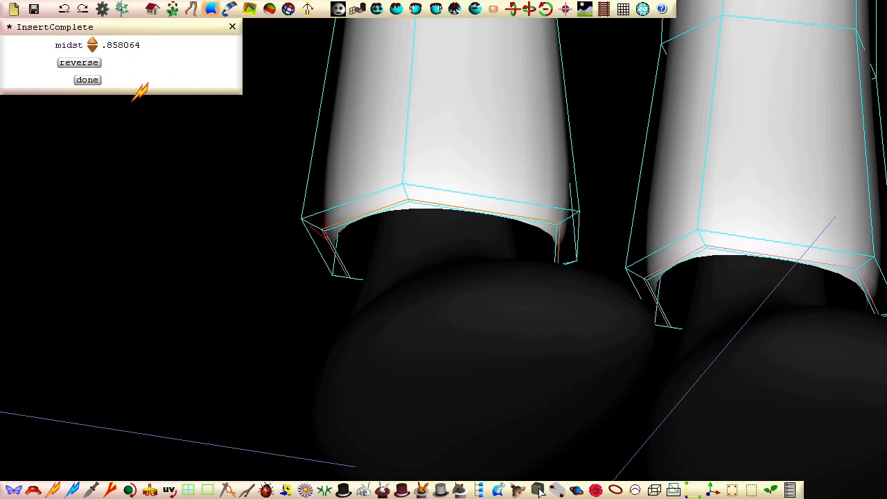
pyautogui.click(87, 79)
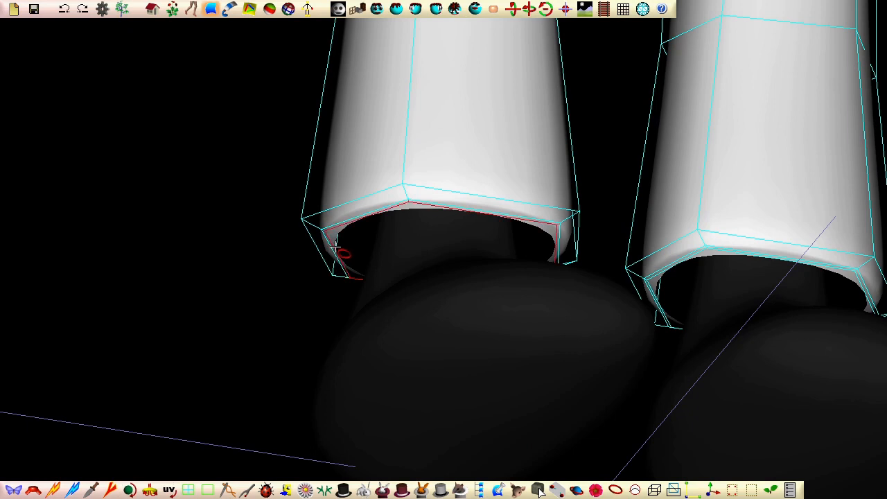
pyautogui.click(376, 8)
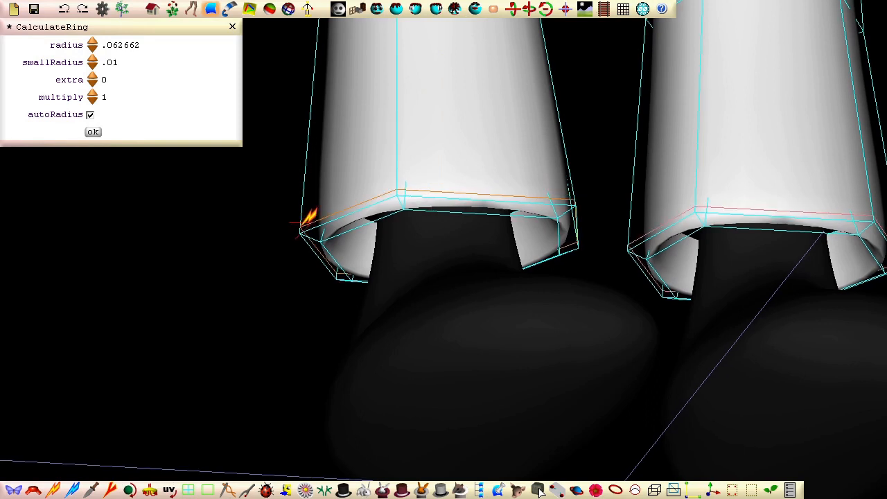
pyautogui.click(93, 131)
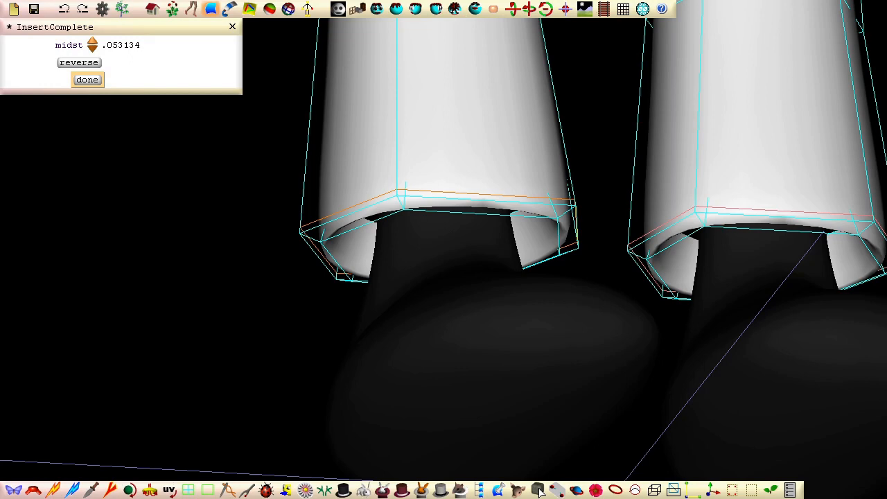
pyautogui.click(86, 79)
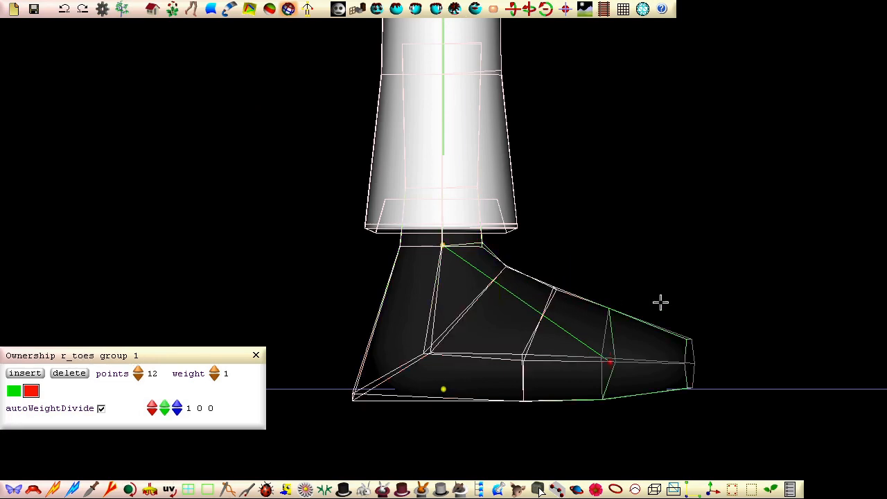
# Step: Assign the shirt's neckline edge points to the thorax1 bone
pyautogui.click(615, 335)
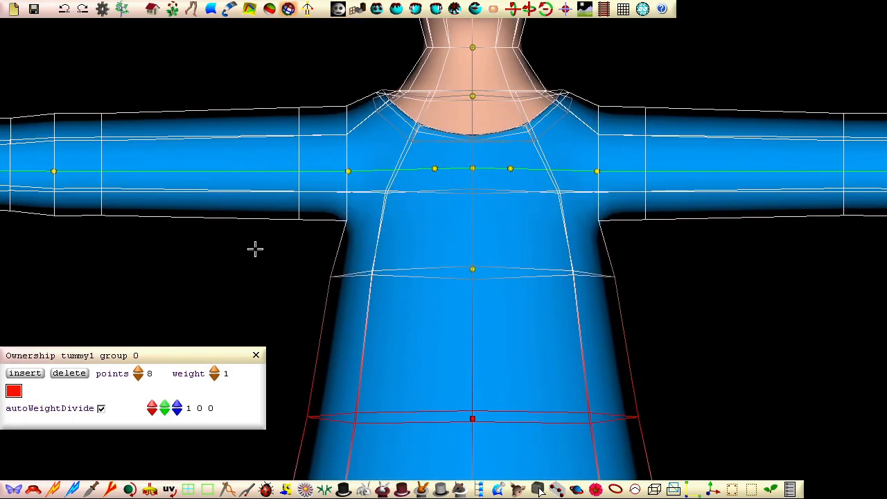
pyautogui.click(372, 295)
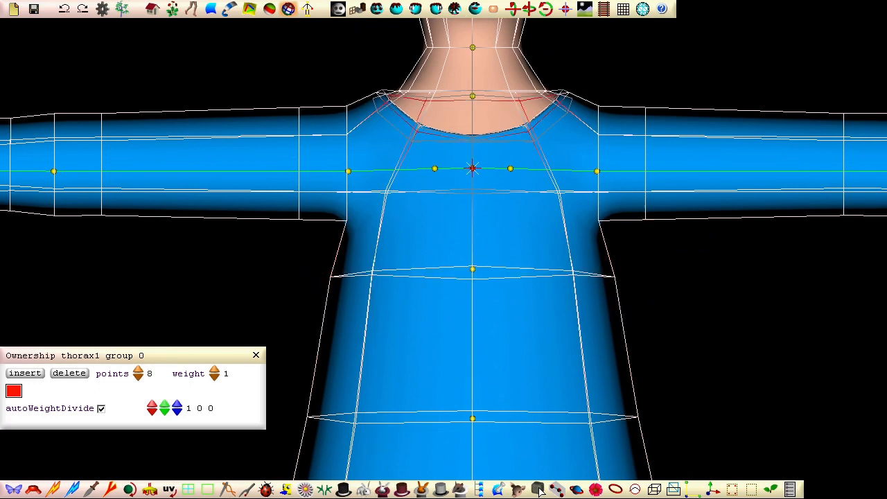
pyautogui.click(472, 168)
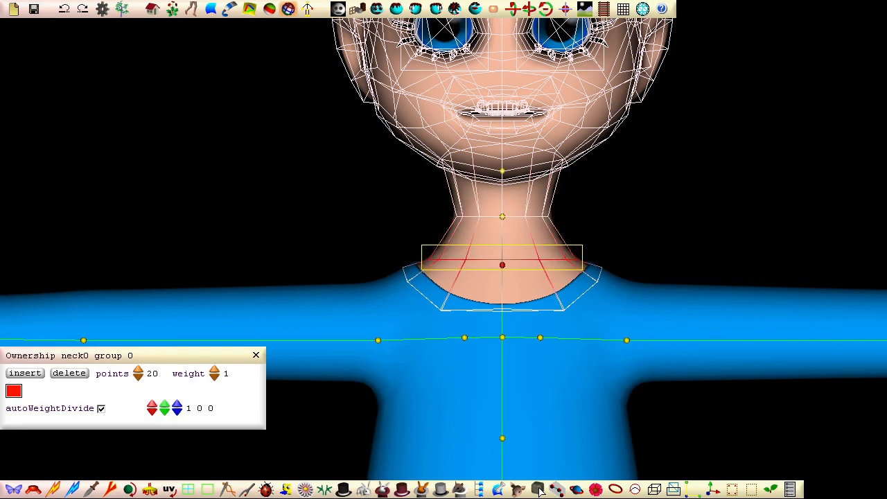
# Step: Give the collar points to the neck0 bone and close the Ownership panel
pyautogui.click(426, 295)
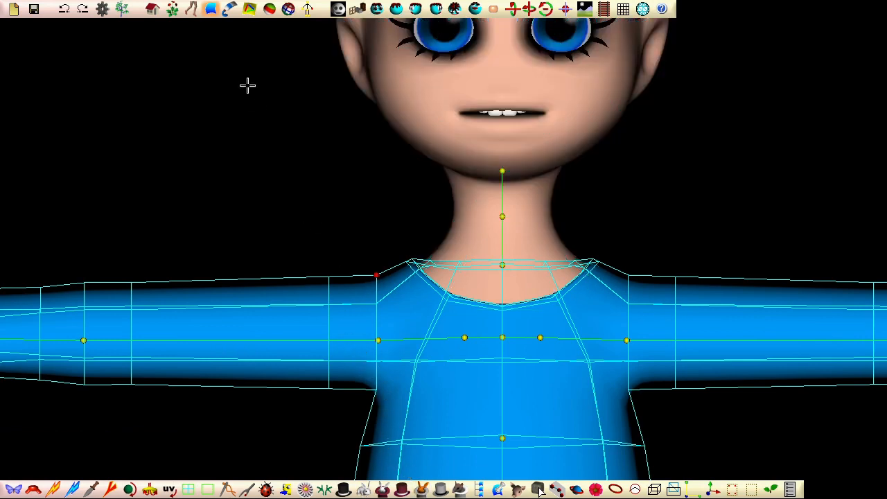
pyautogui.click(499, 338)
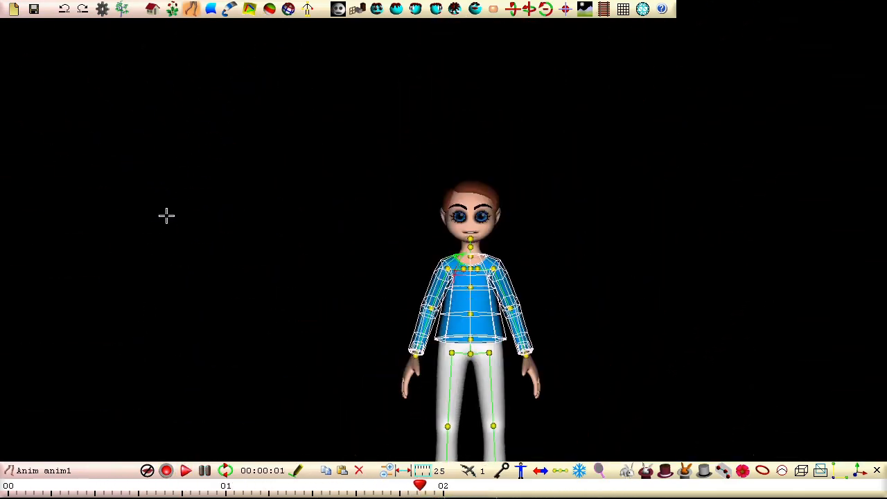
# Step: Orbit the view to inspect the crouching, knees-bent posed character
pyautogui.moveTo(167, 214); pyautogui.dragTo(196, 281)
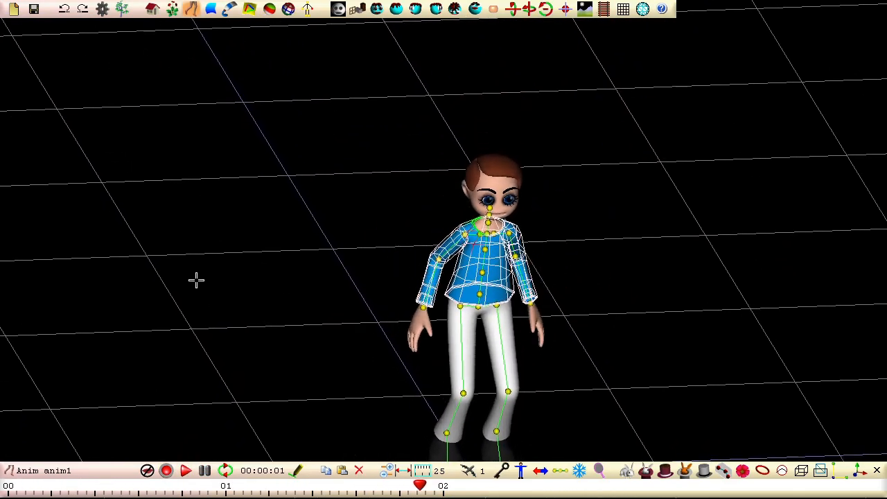